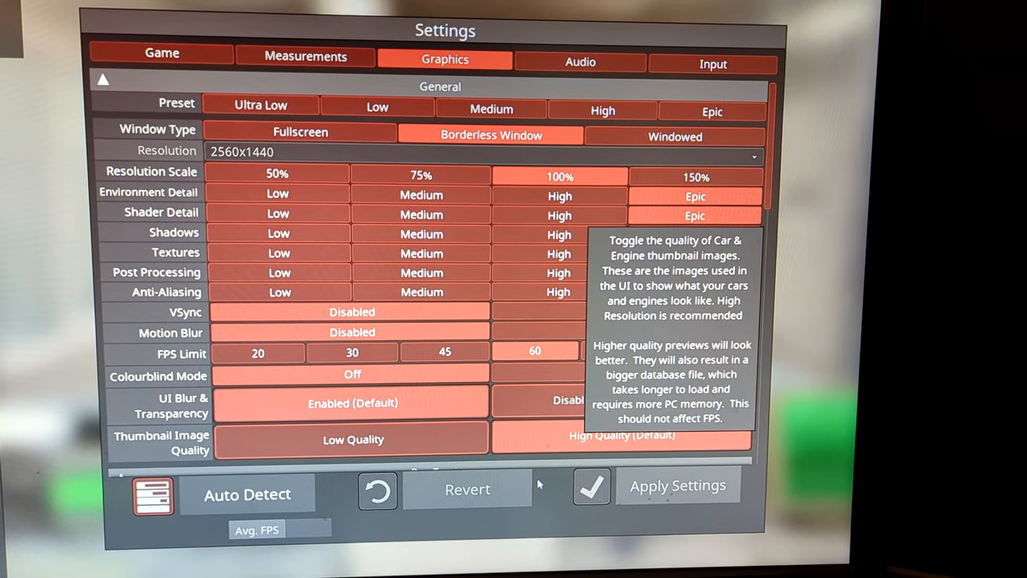
mouse_move(266, 104)
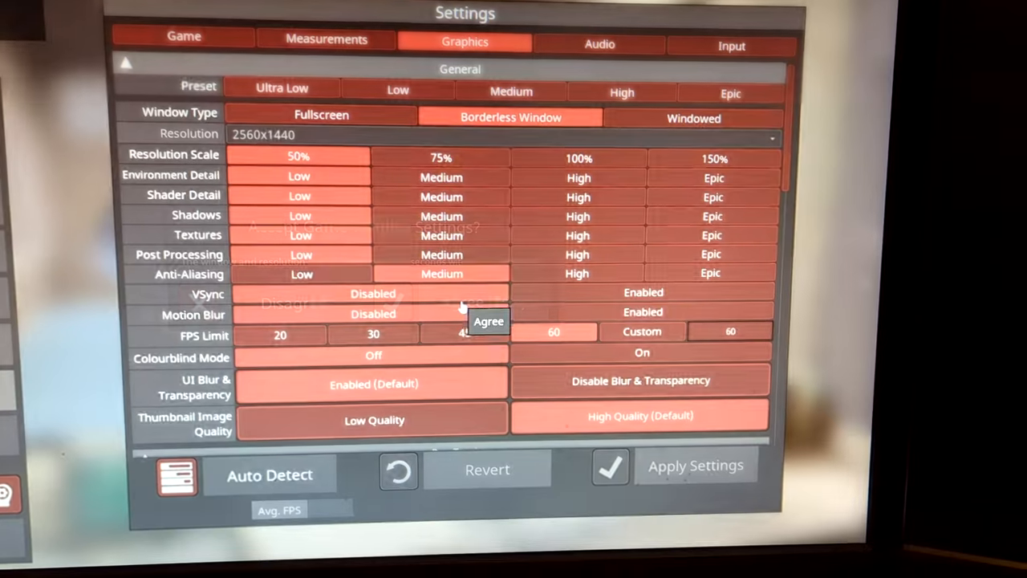
Accept the lowered graphics settings for the 1920x1080 fullscreen setup
click(488, 321)
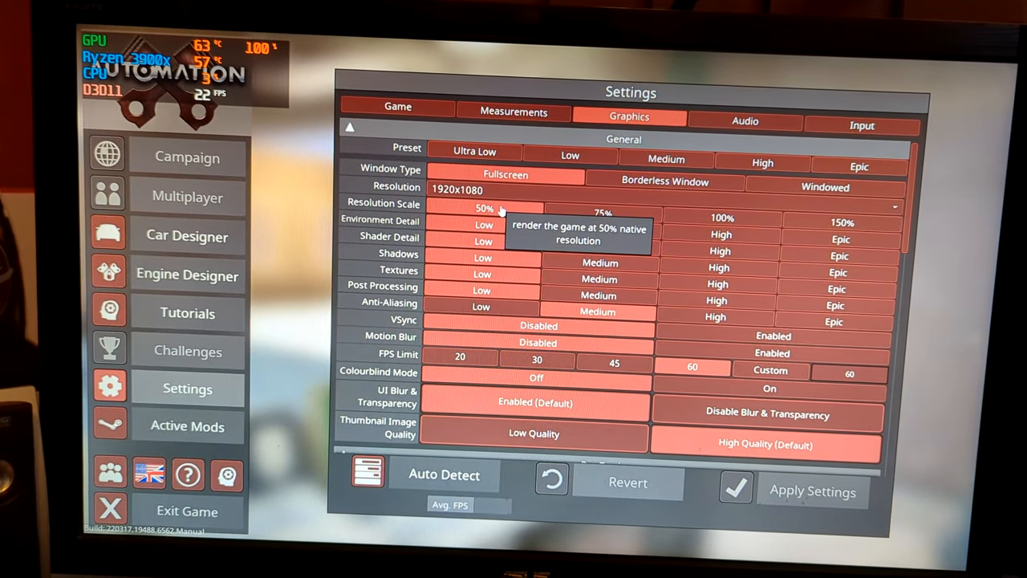
mouse_move(720, 213)
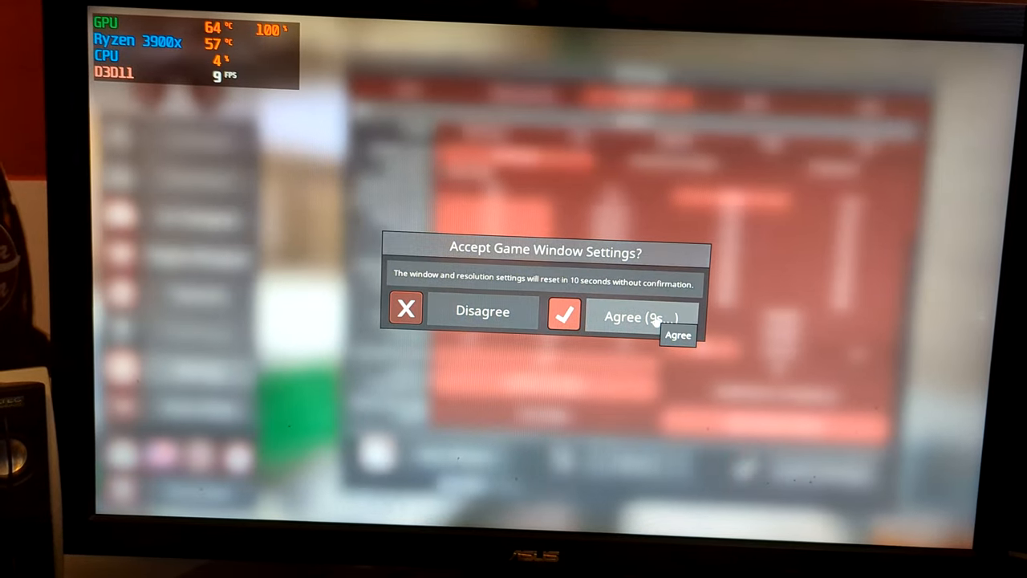
Keep the fullscreen 1920x1080 window settings and launch Car Designer from the main menu
click(642, 316)
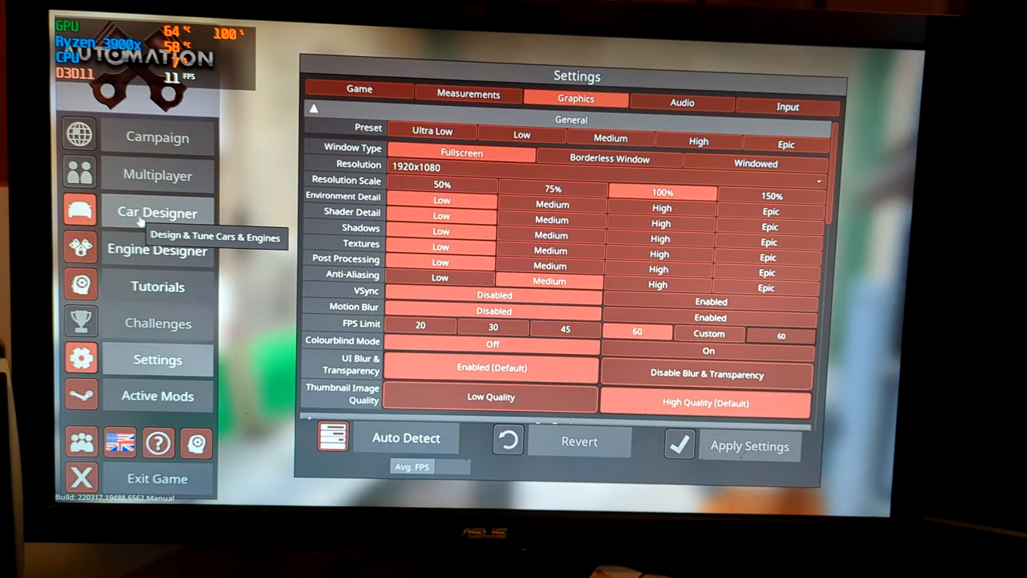
click(157, 212)
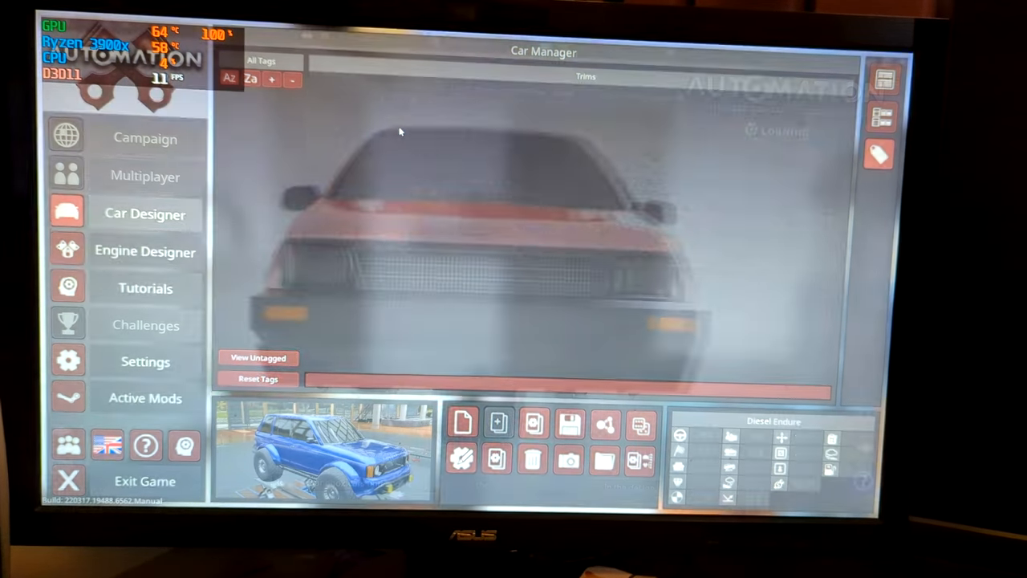